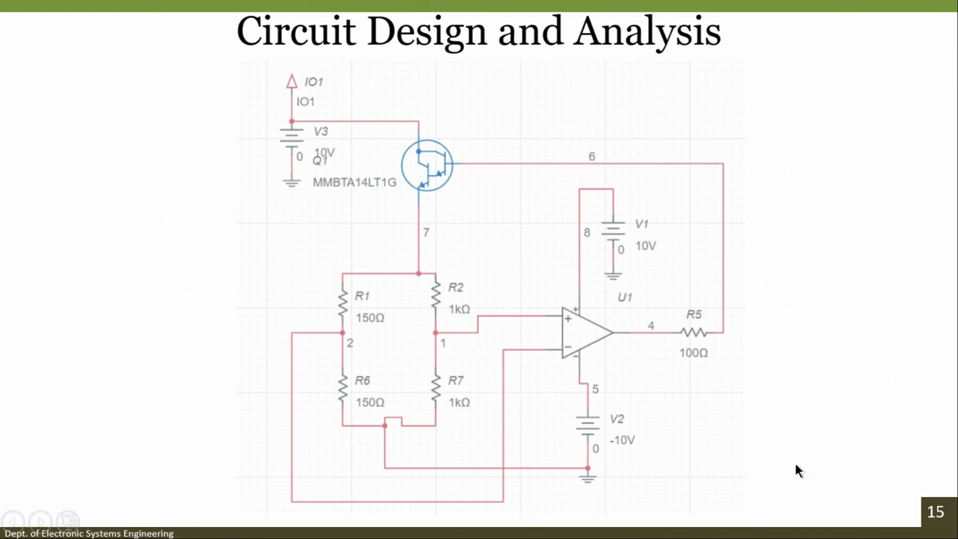
mouse_move(372, 332)
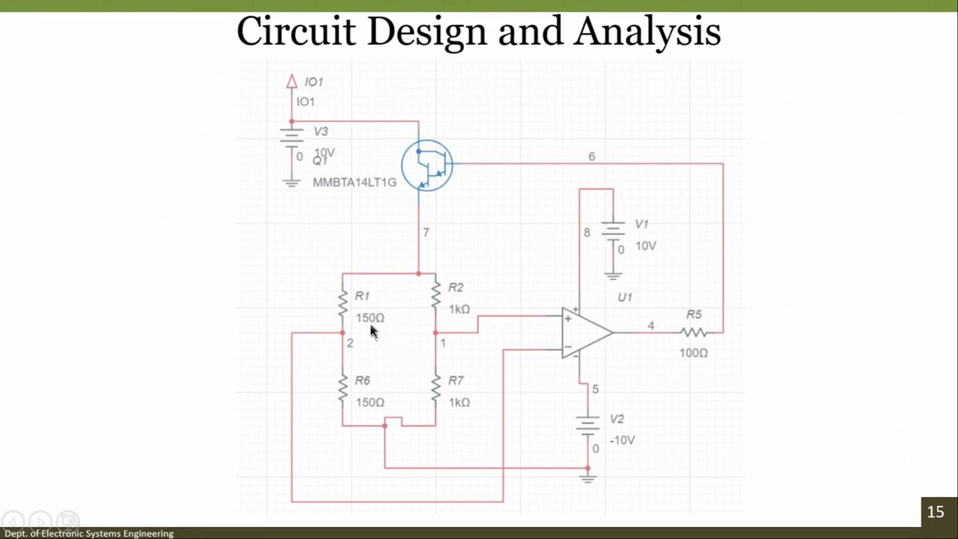
mouse_move(320, 387)
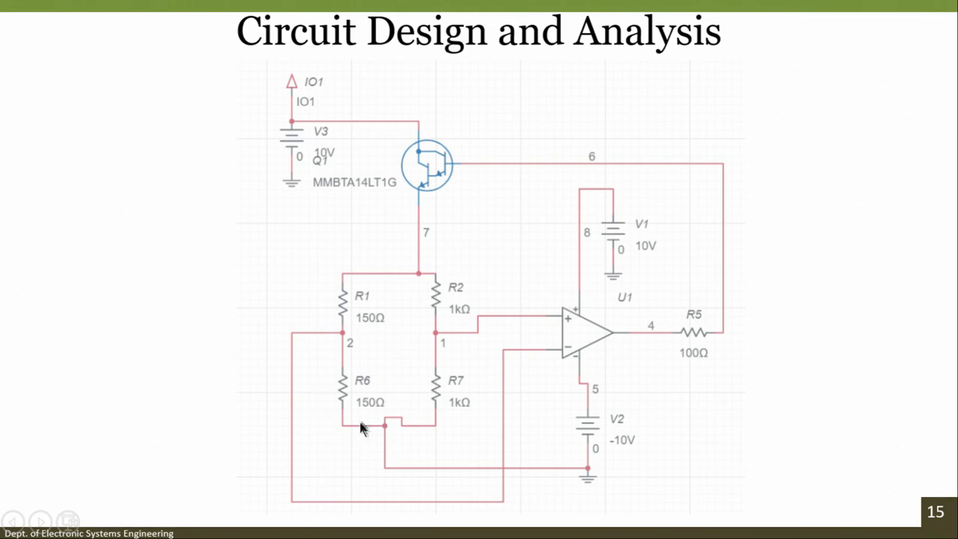
mouse_move(355, 424)
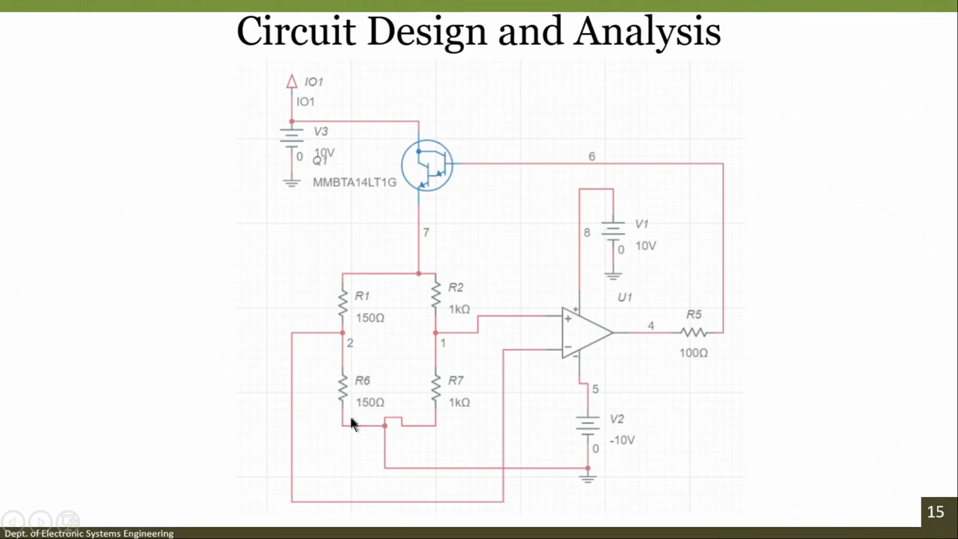
mouse_move(342, 367)
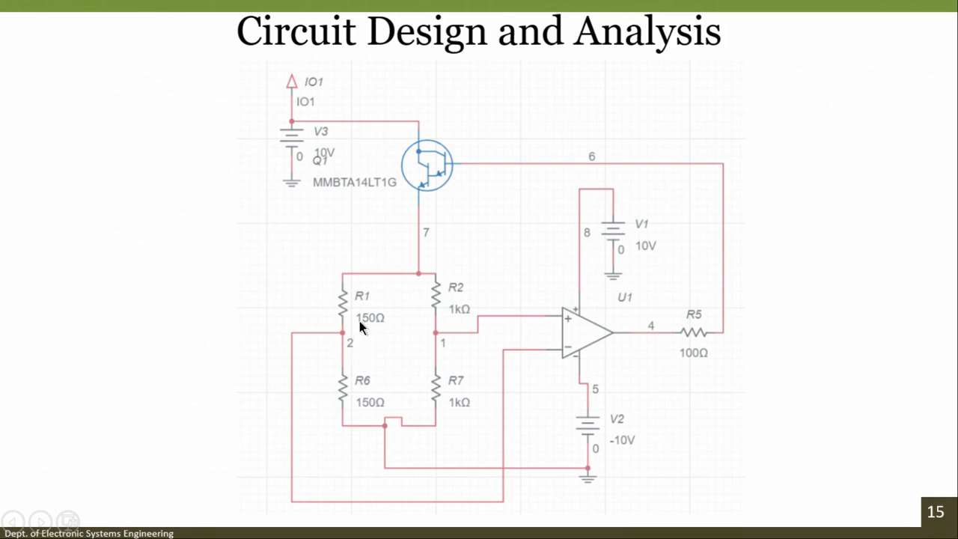
mouse_move(369, 314)
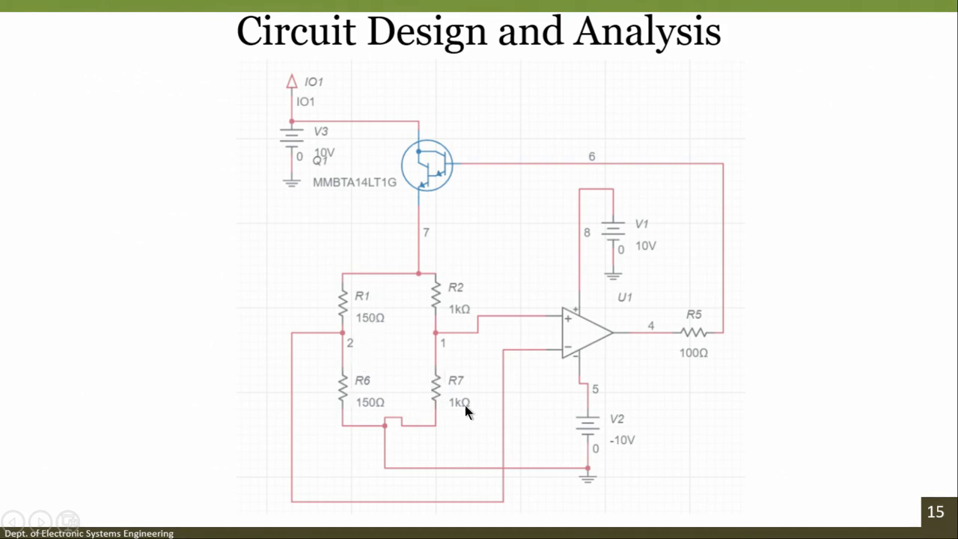
mouse_move(461, 303)
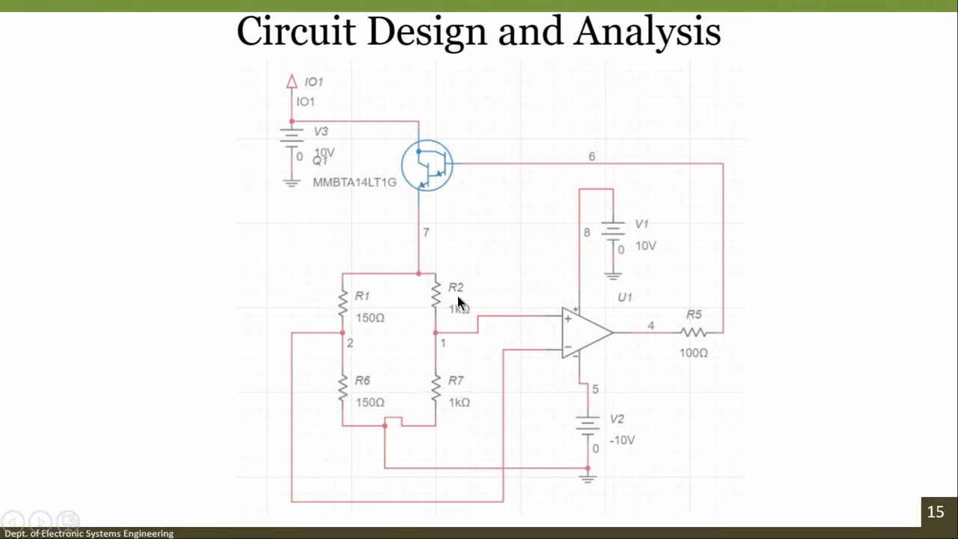
mouse_move(448, 318)
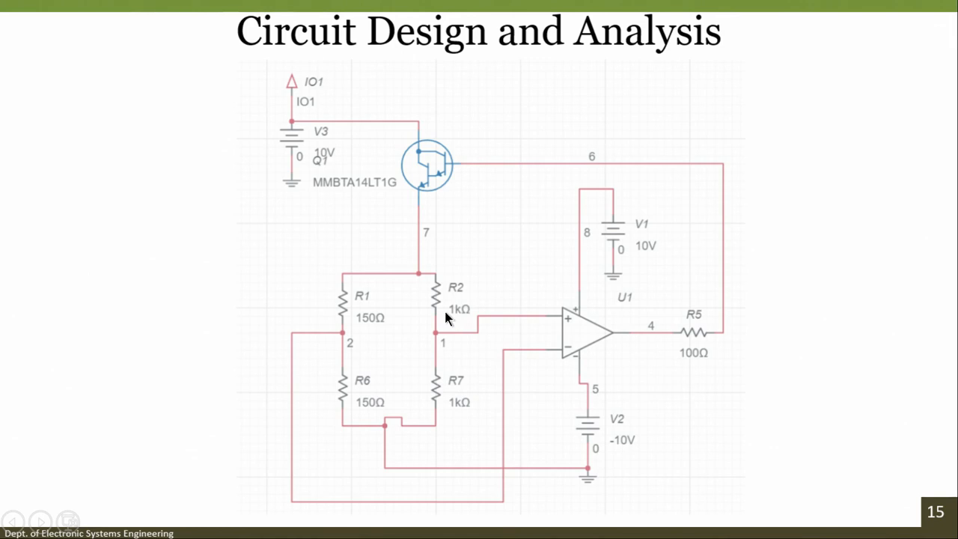
mouse_move(479, 346)
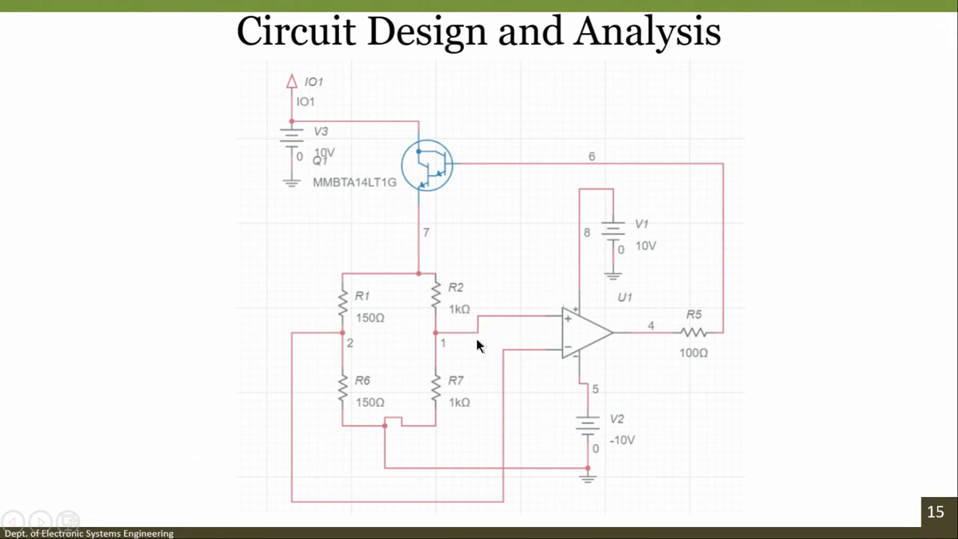
mouse_move(341, 341)
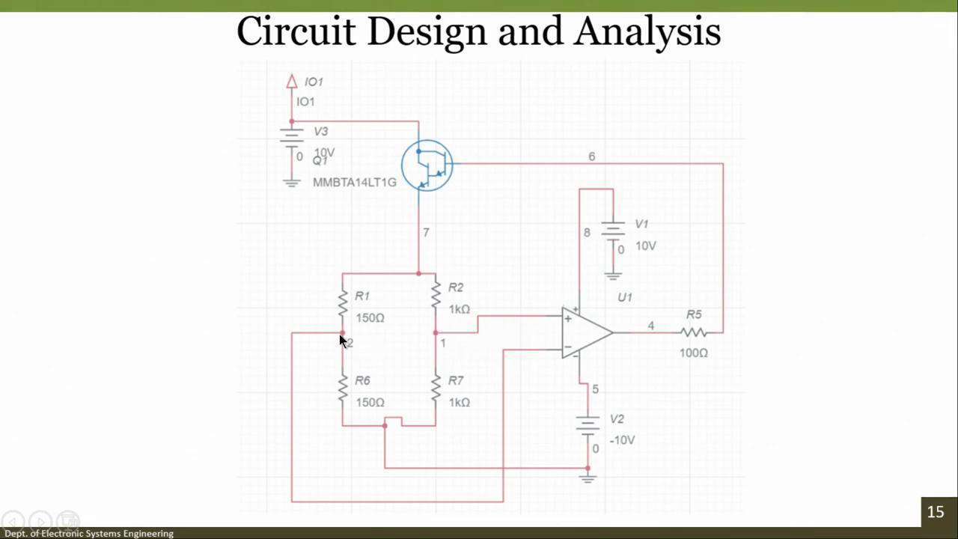
mouse_move(575, 343)
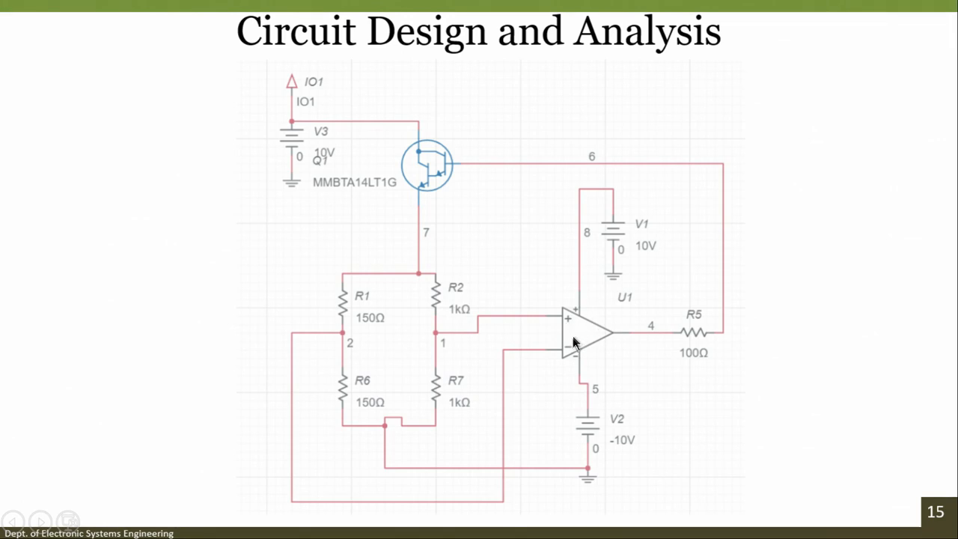
mouse_move(542, 253)
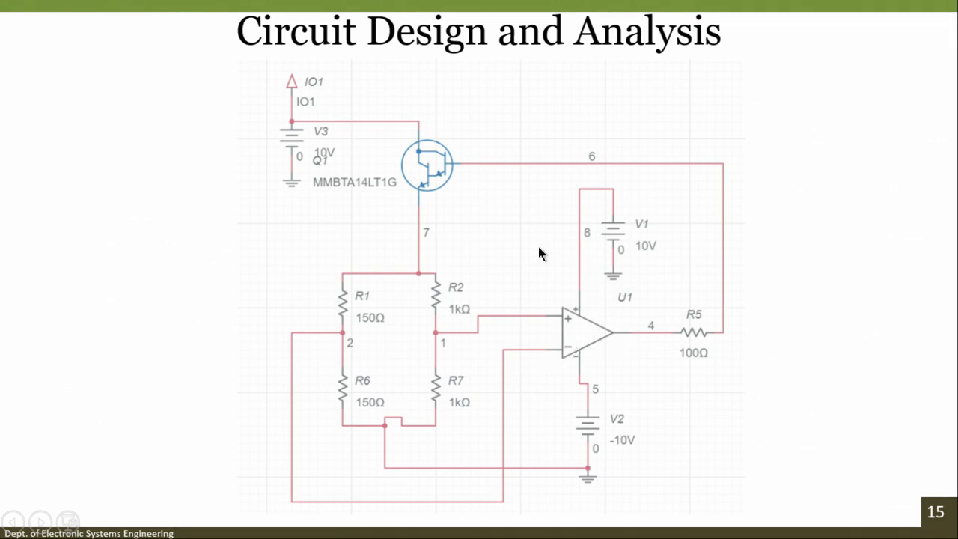
mouse_move(419, 221)
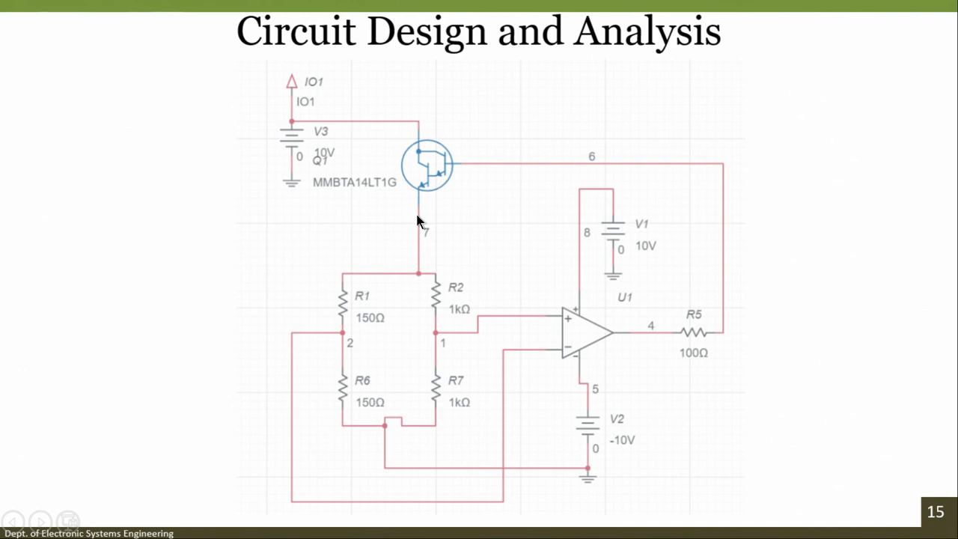
mouse_move(584, 346)
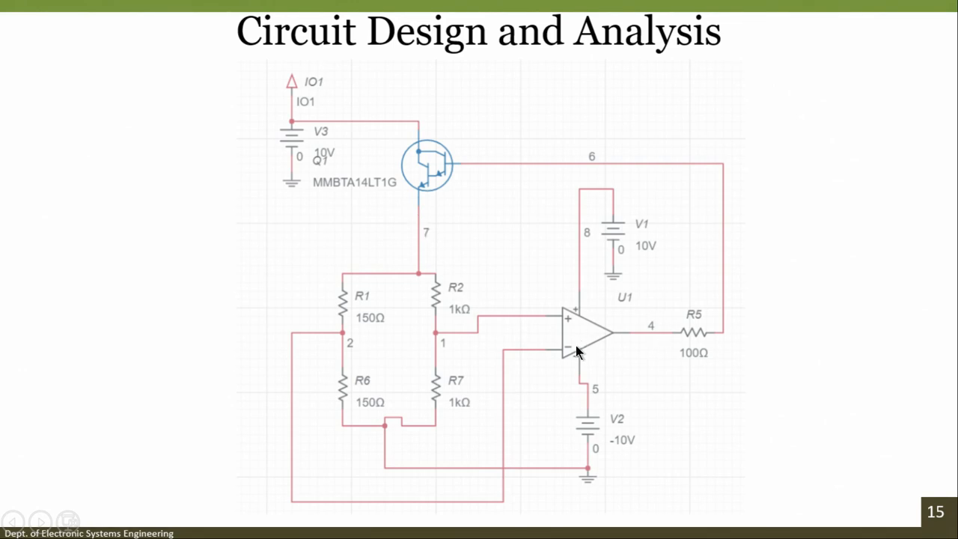
mouse_move(583, 352)
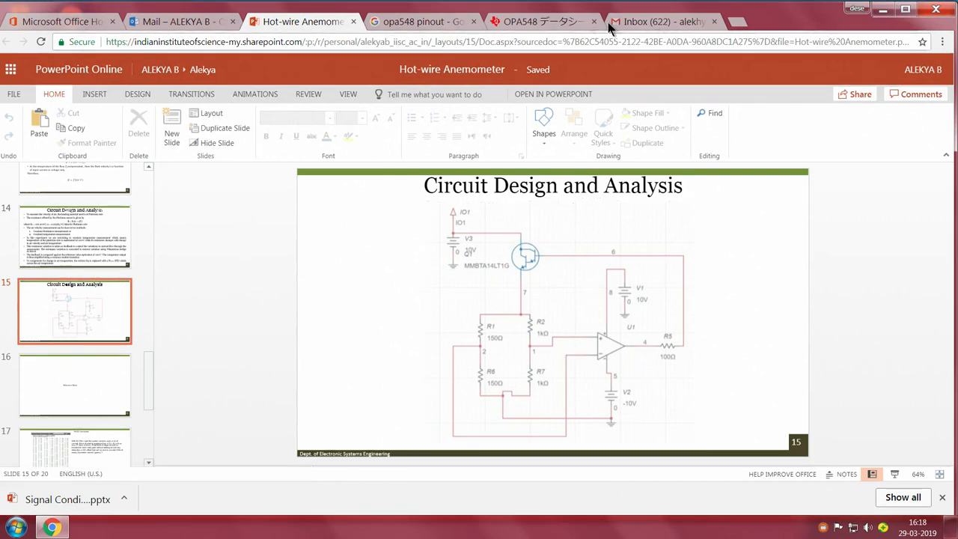
Show the OPA548 TO-263 7-pin drawing above the fully visible Pin Functions table
left_click(539, 21)
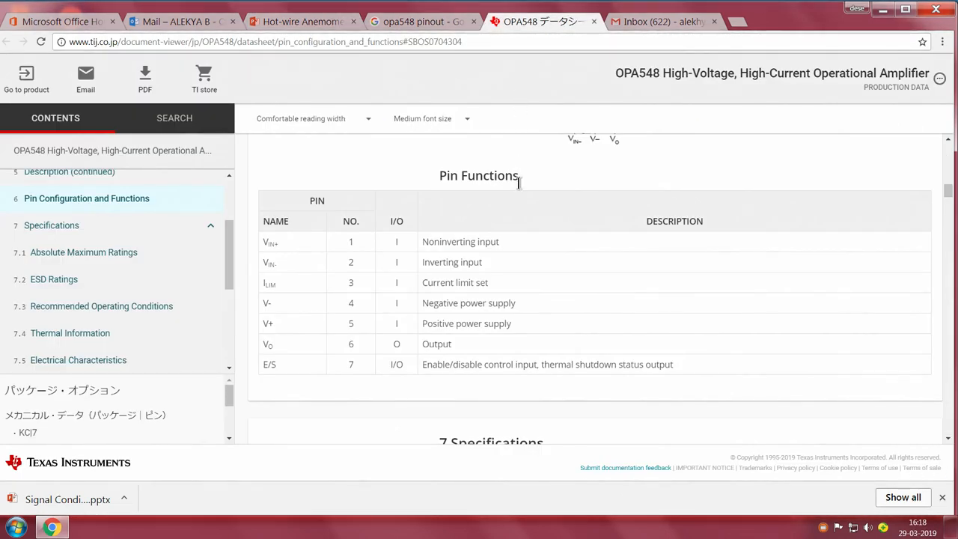
scroll("up", 3)
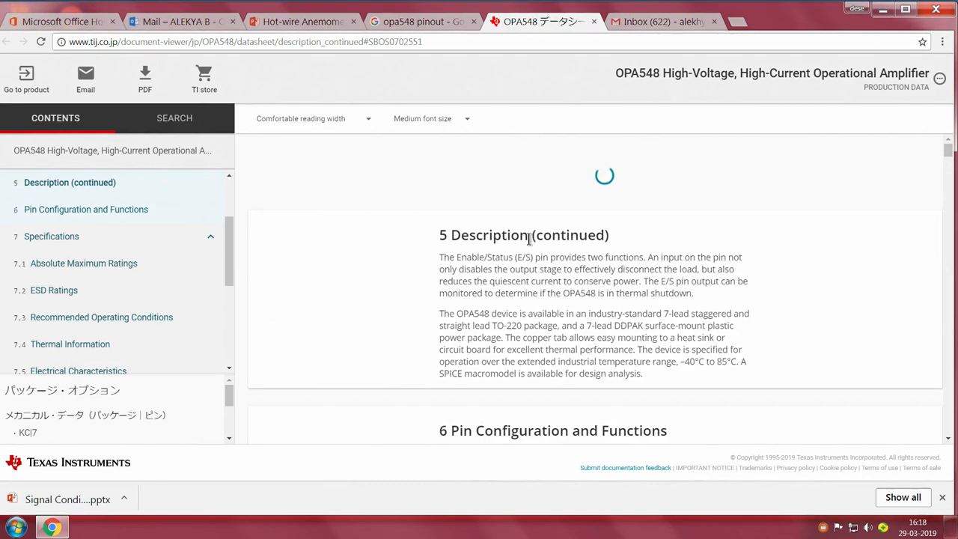
scroll("up", 3)
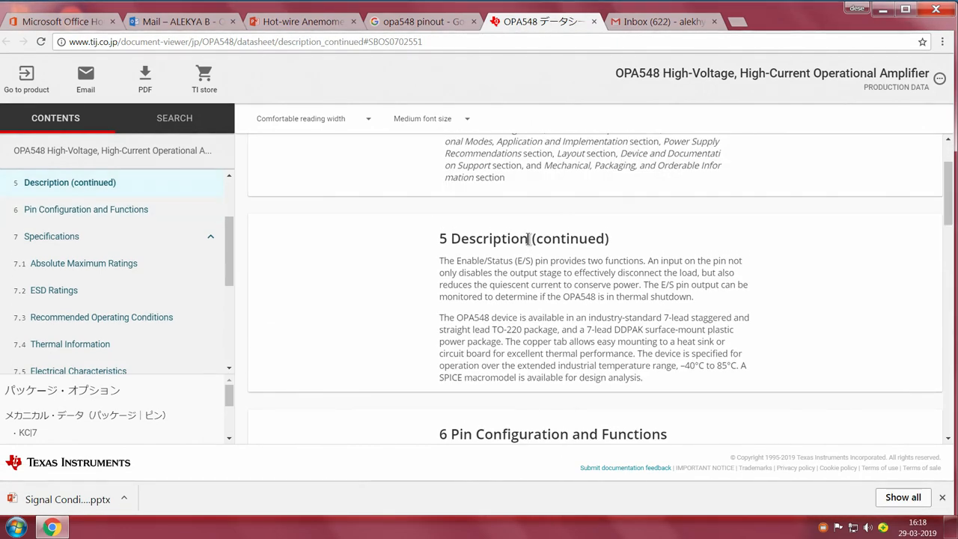
left_click(86, 209)
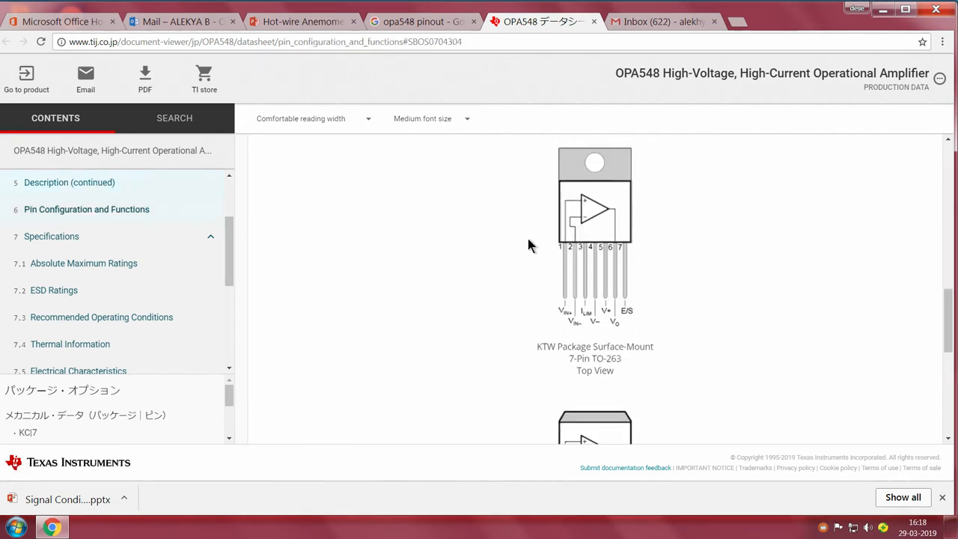
scroll("down", 3)
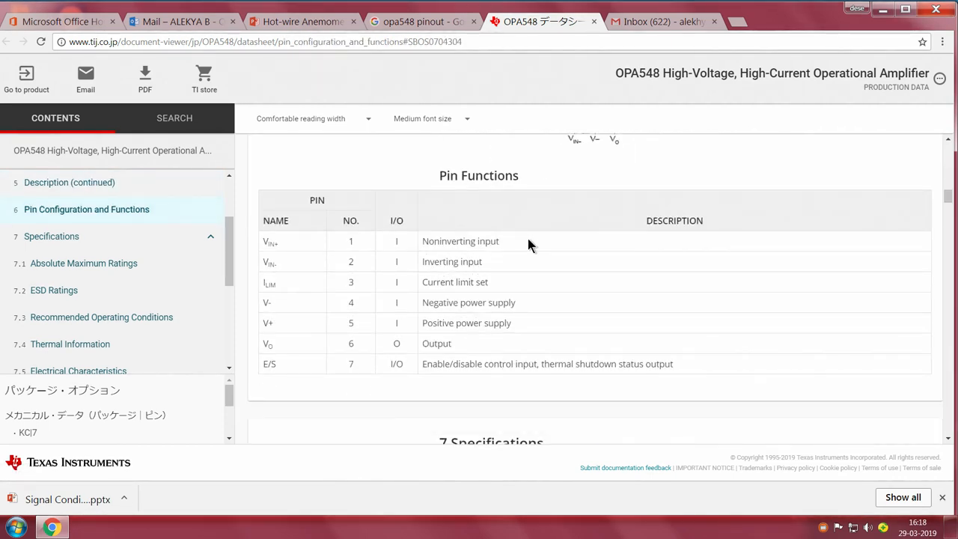
mouse_move(377, 268)
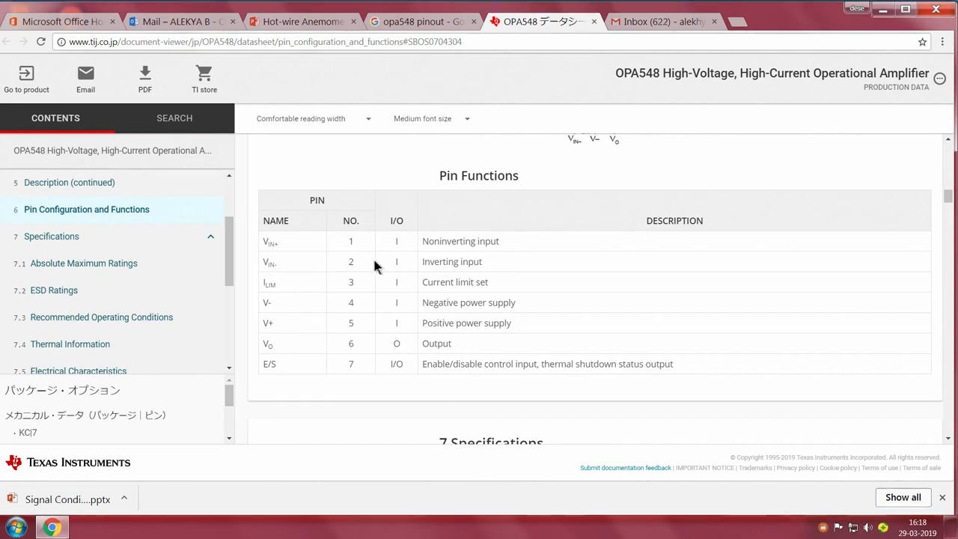
scroll("up", 3)
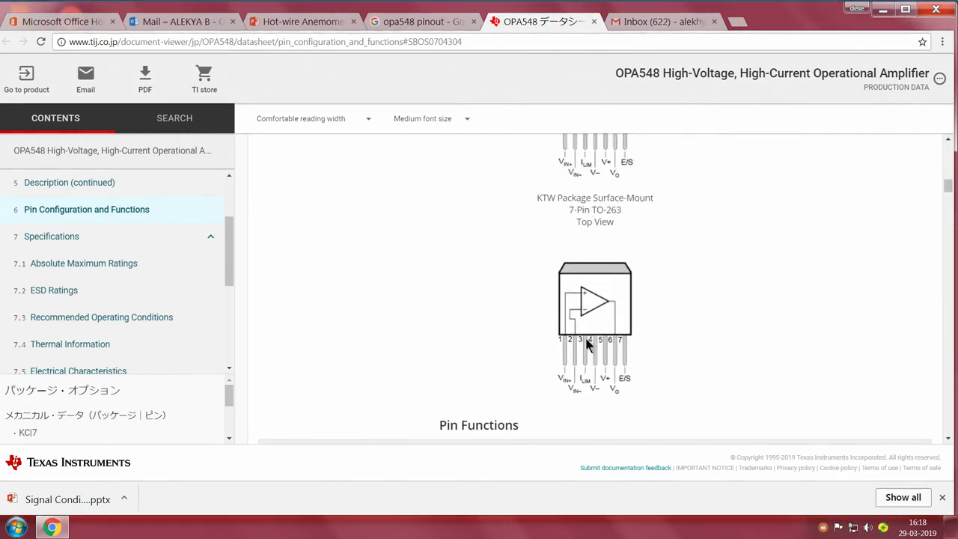
mouse_move(568, 405)
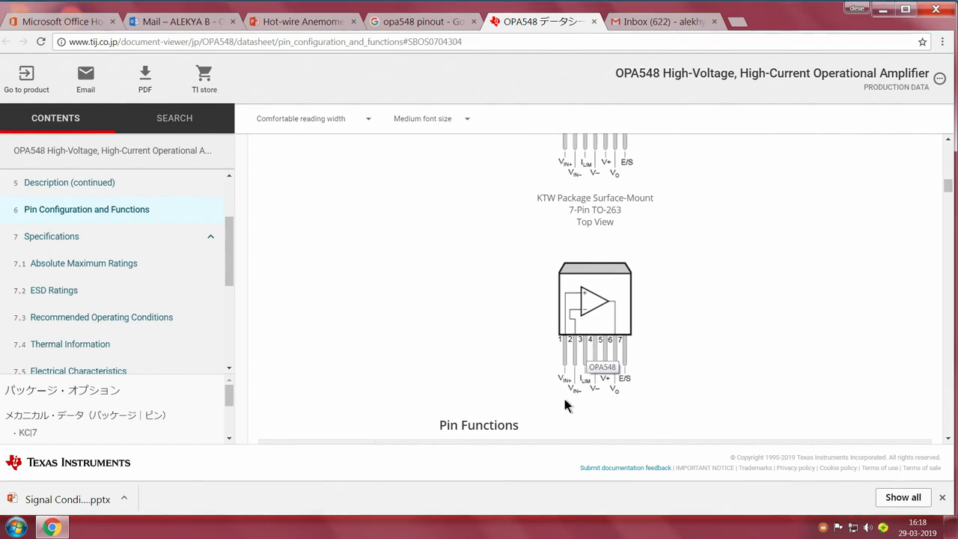
scroll("down", 3)
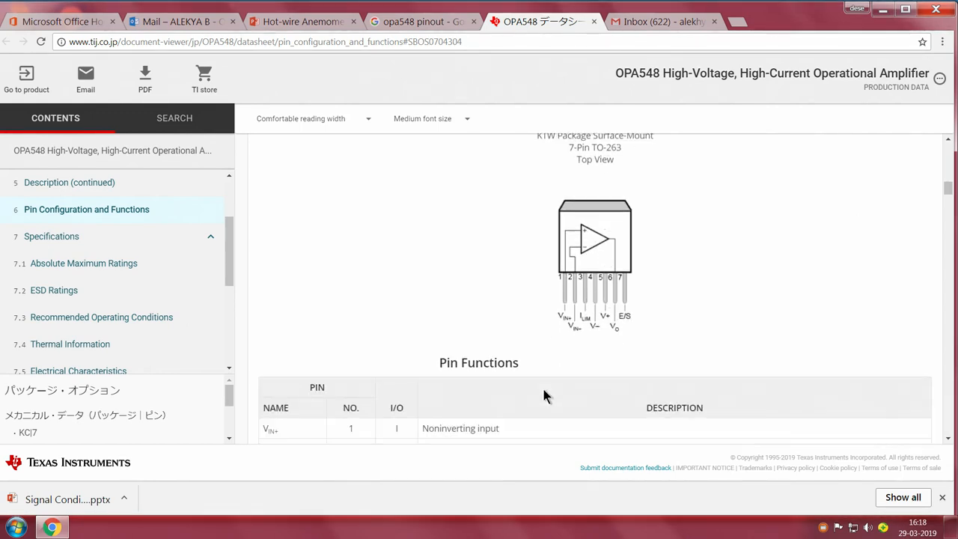
scroll("down", 3)
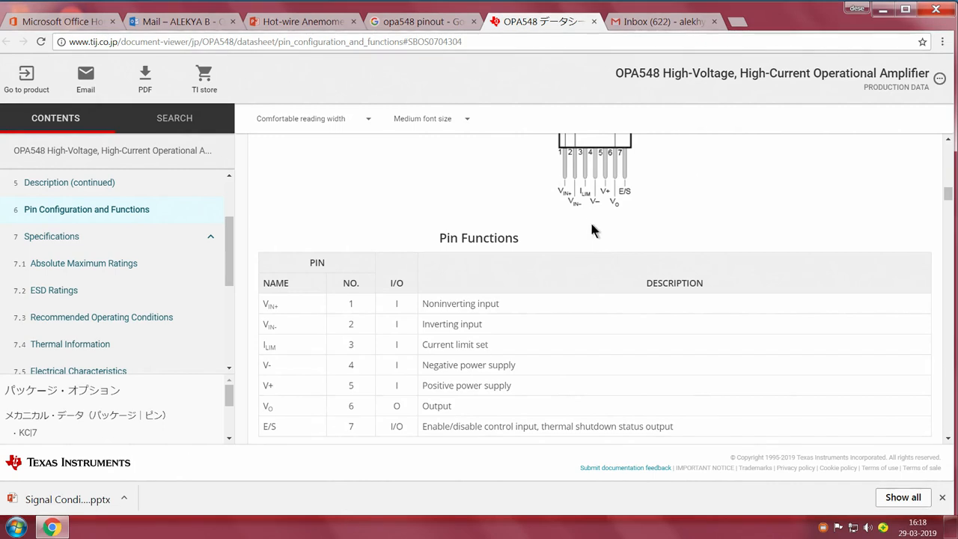
mouse_move(571, 214)
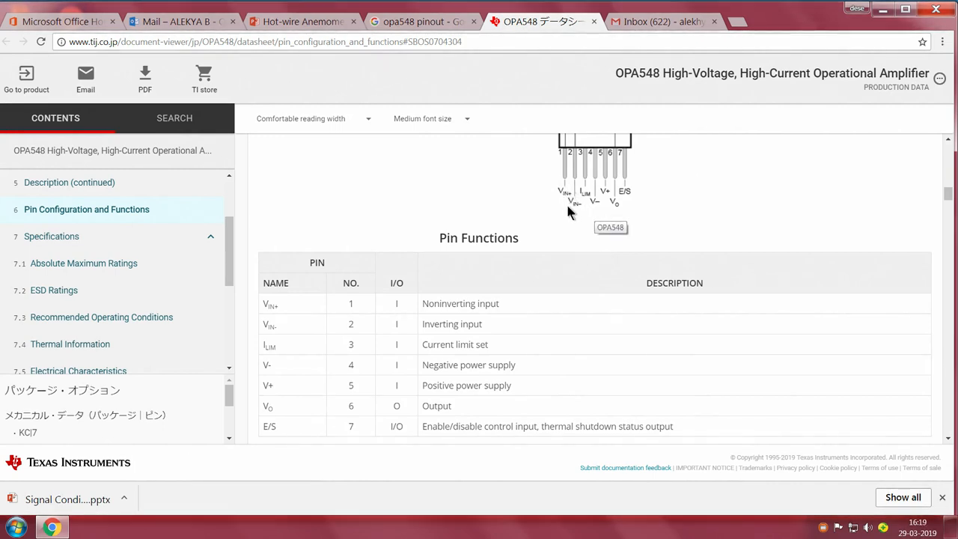
mouse_move(464, 361)
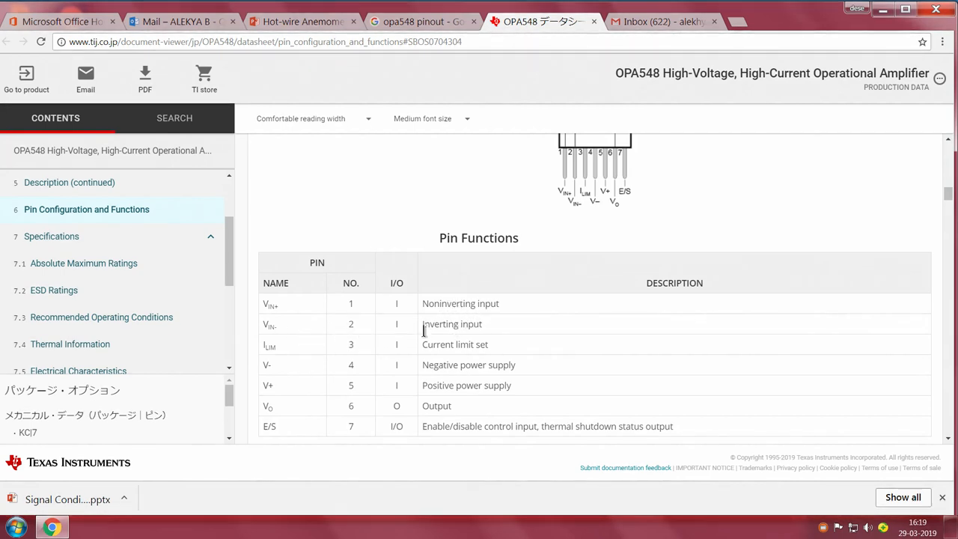
mouse_move(407, 369)
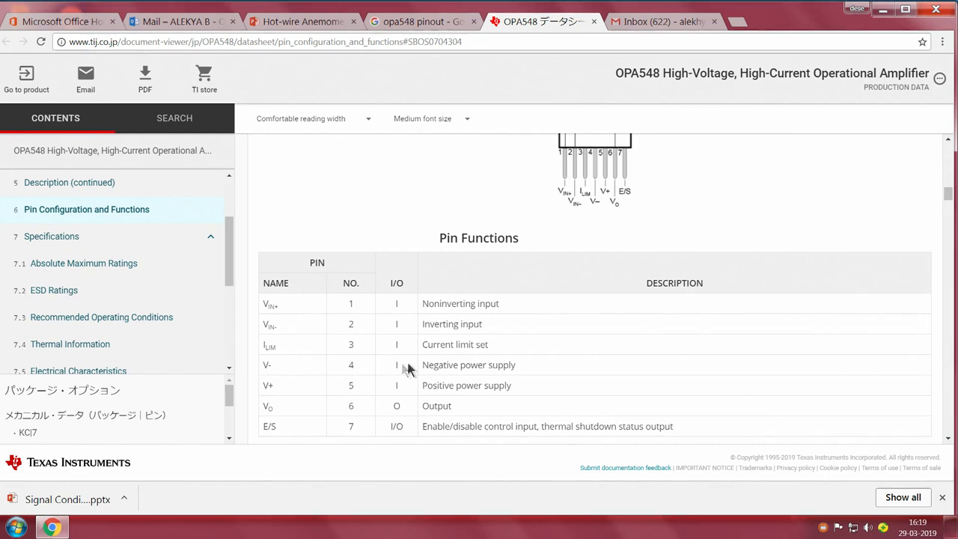
mouse_move(292, 355)
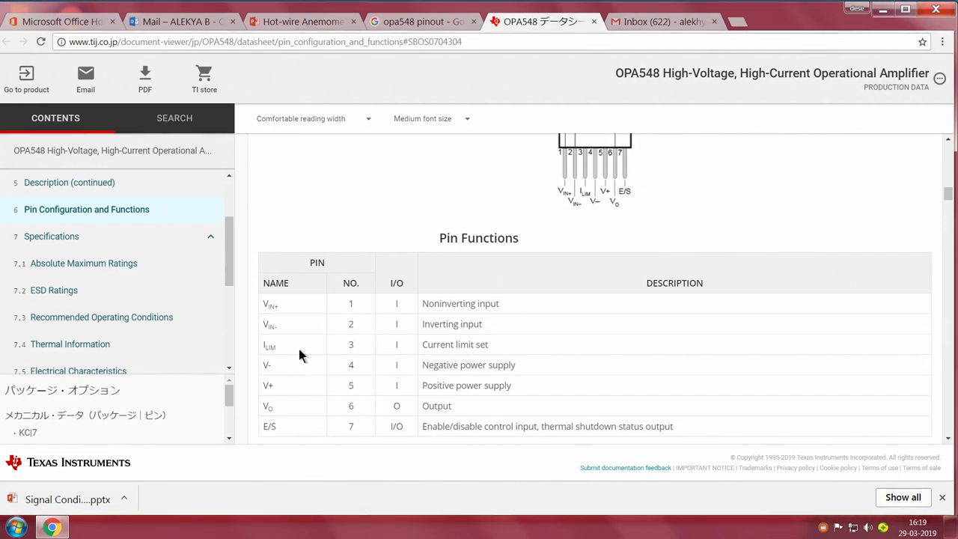
mouse_move(378, 356)
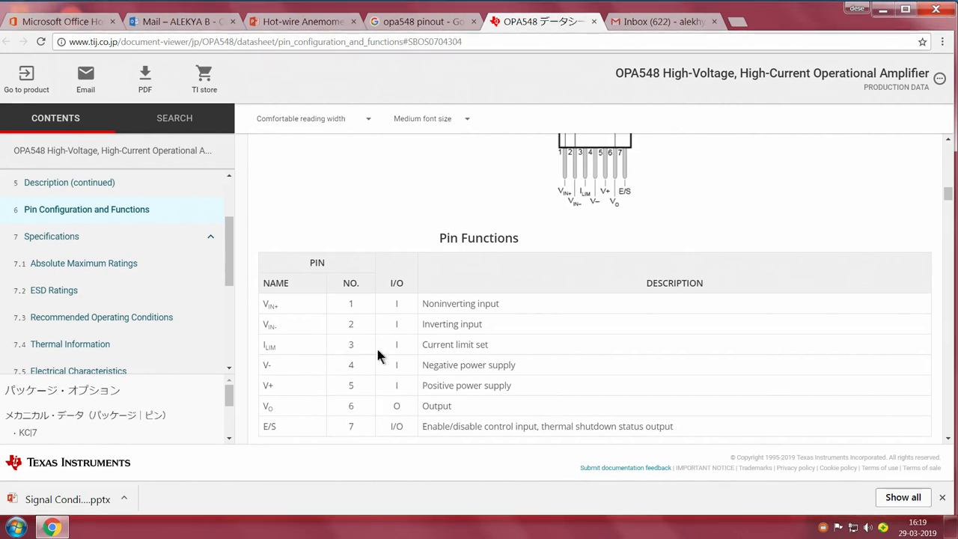
mouse_move(397, 366)
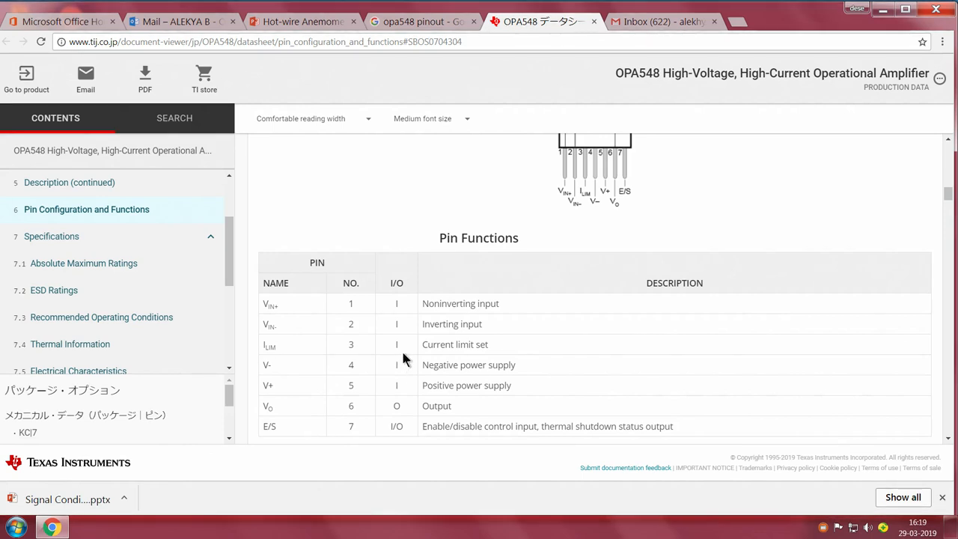
mouse_move(408, 354)
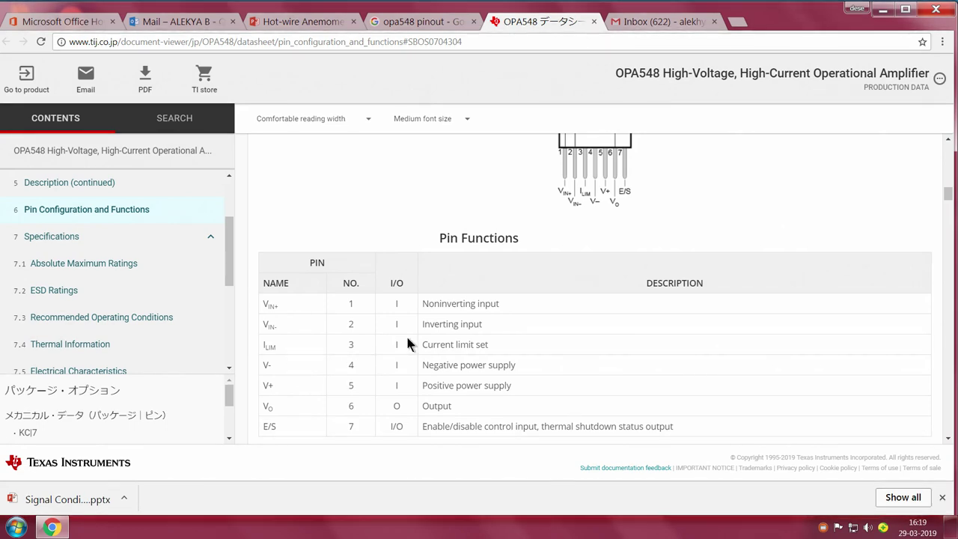
mouse_move(469, 345)
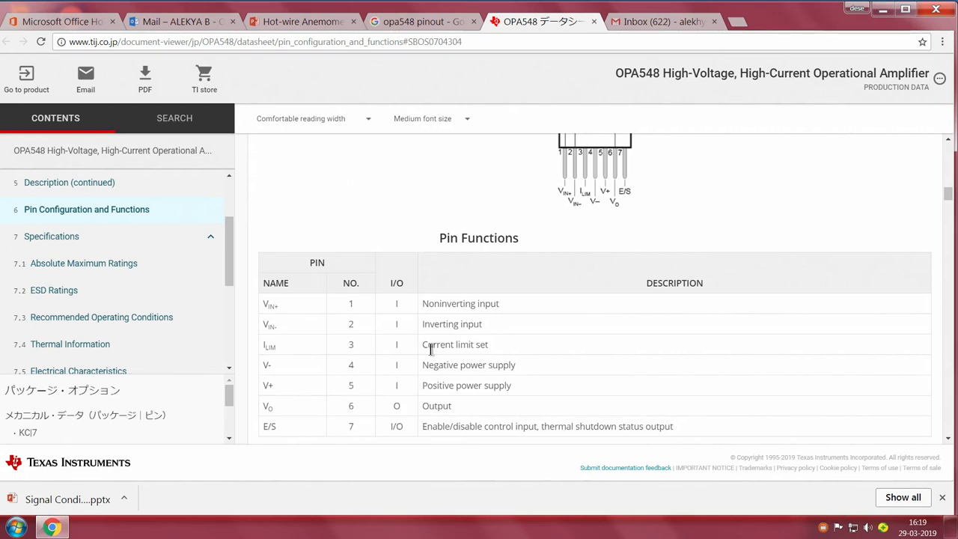
mouse_move(283, 357)
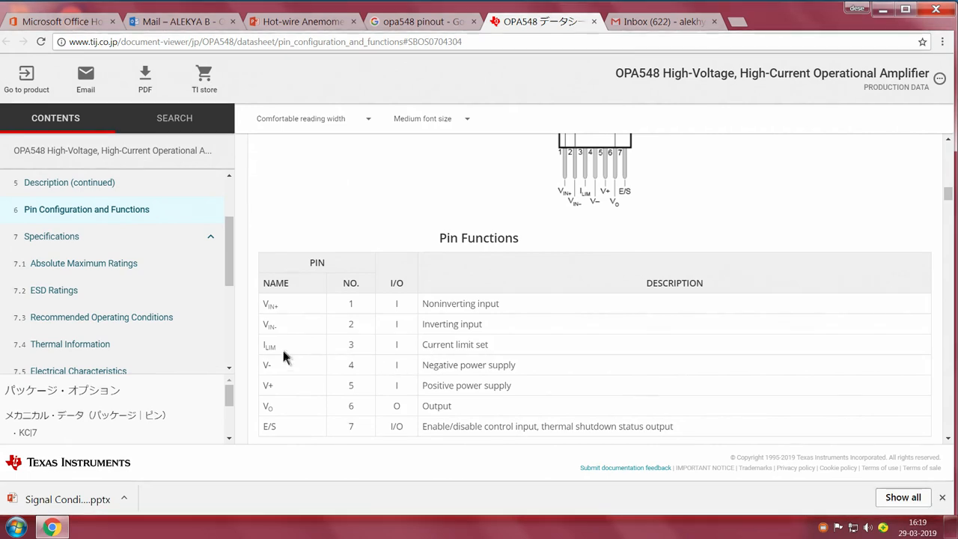
mouse_move(359, 374)
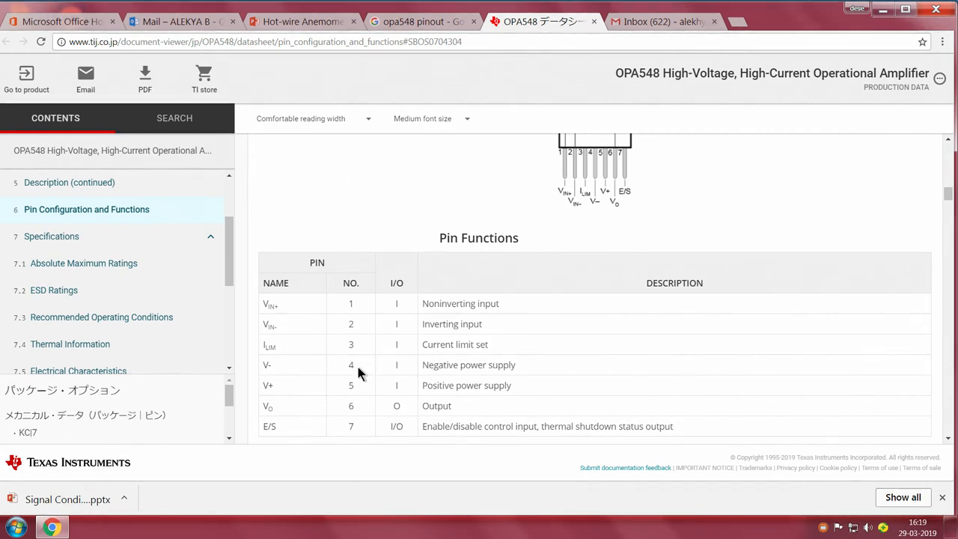
mouse_move(334, 393)
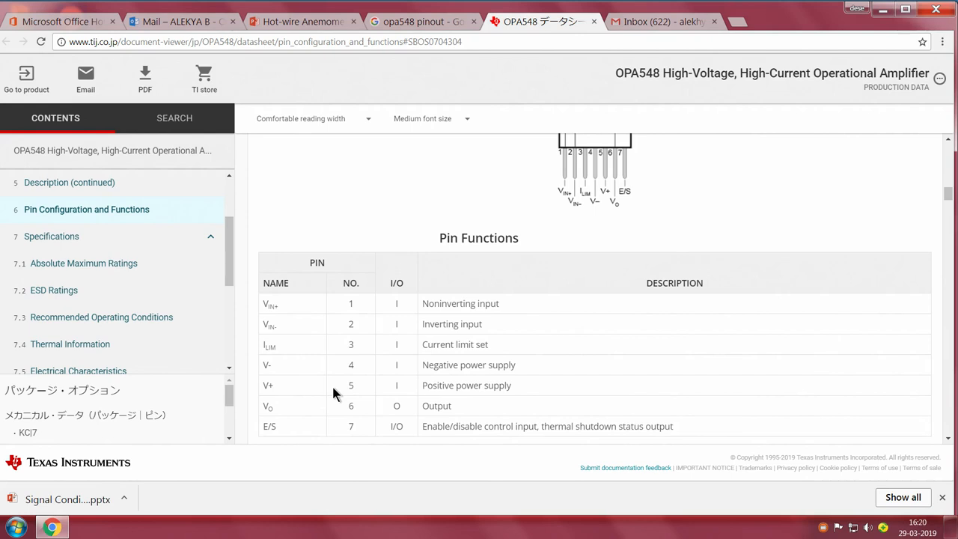
mouse_move(383, 389)
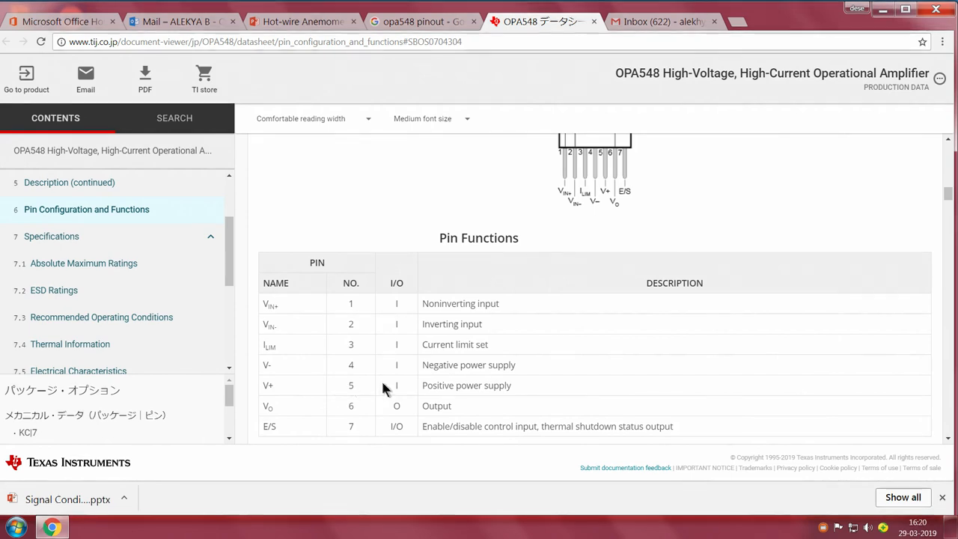
mouse_move(461, 402)
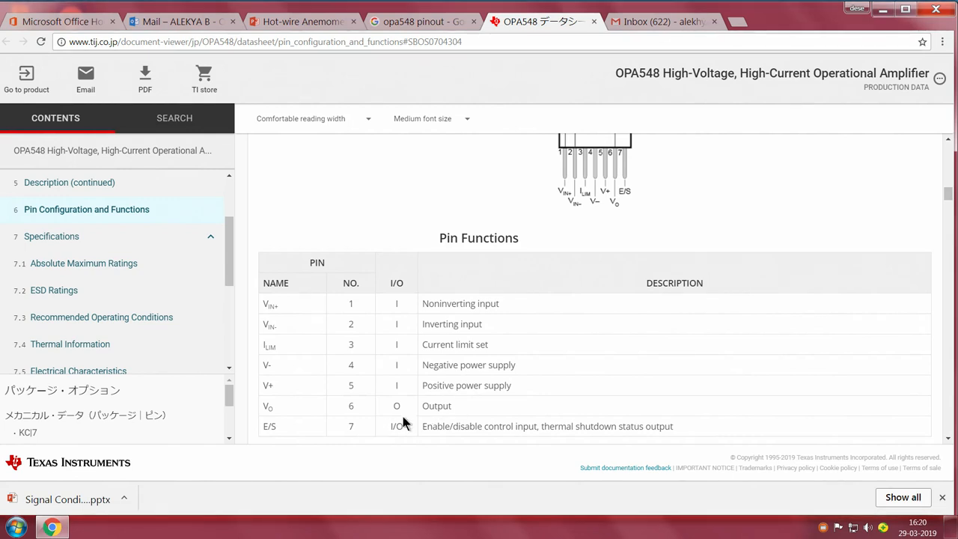
scroll("up", 3)
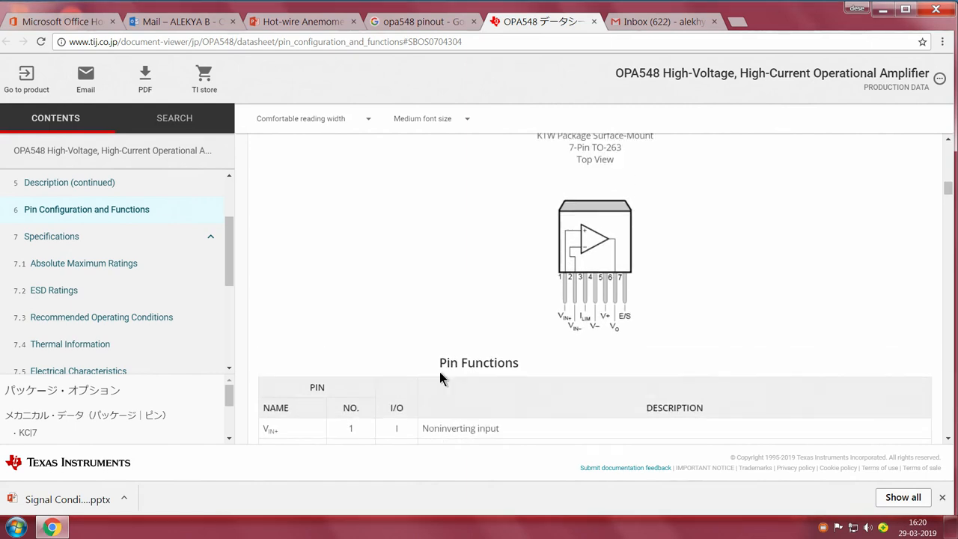